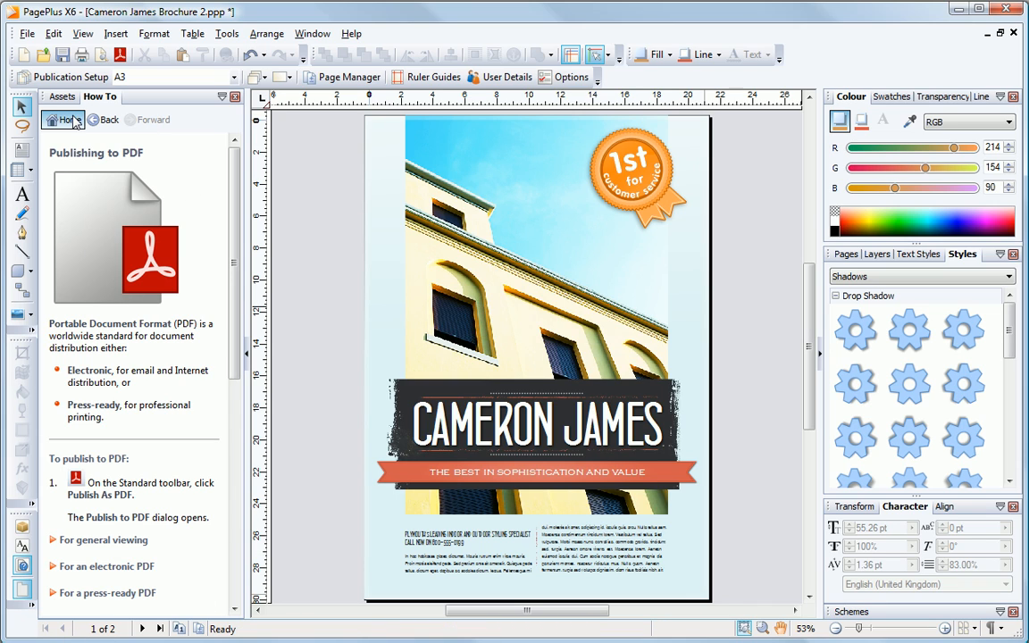
# - Read the How To help topic on publishing to PDF
pyautogui.click(65, 119)
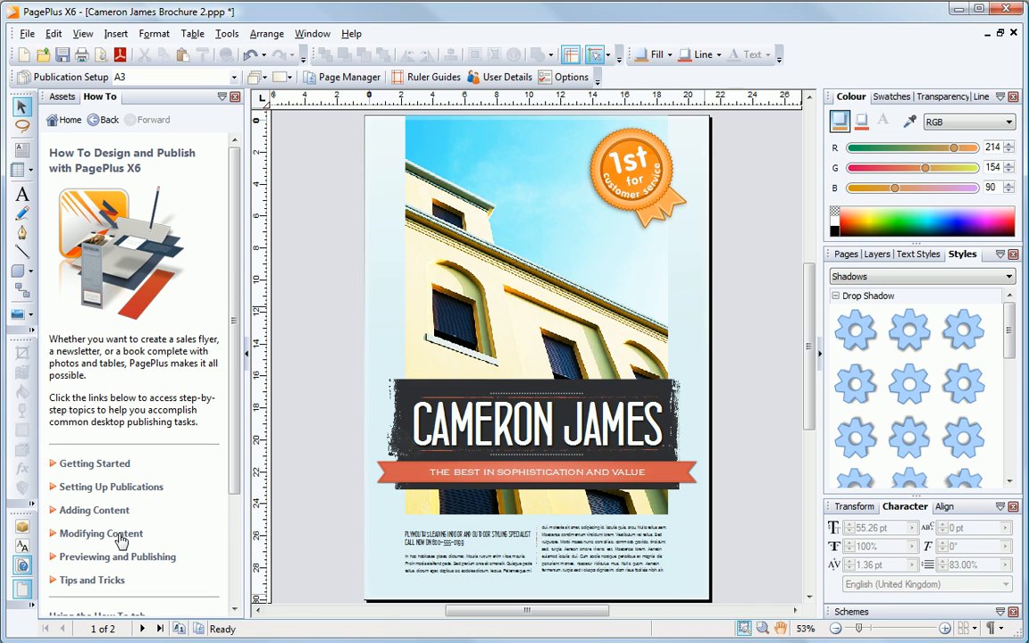
pyautogui.click(117, 556)
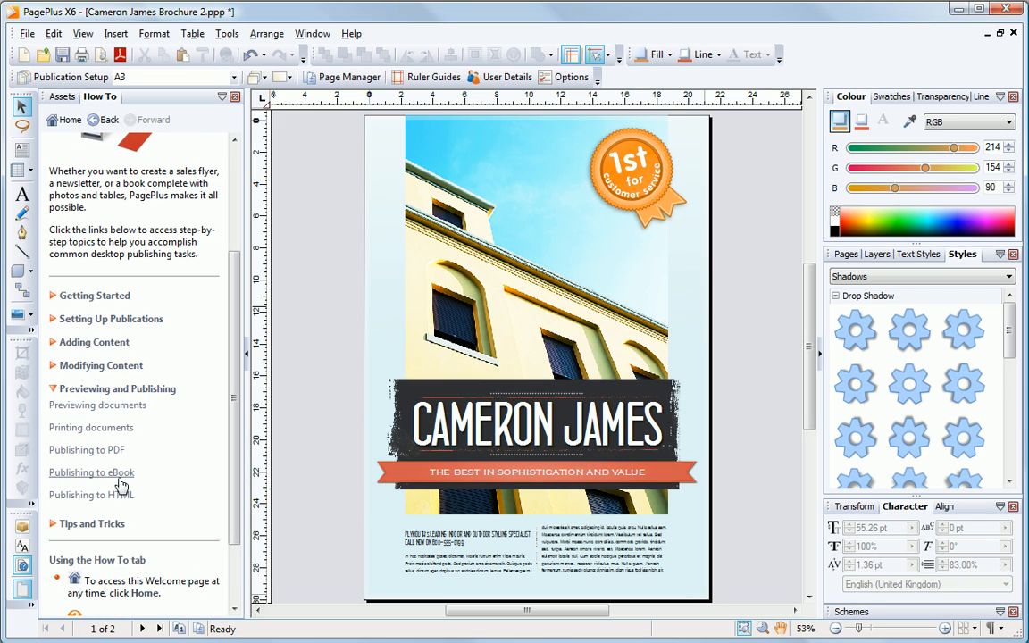
pyautogui.click(85, 449)
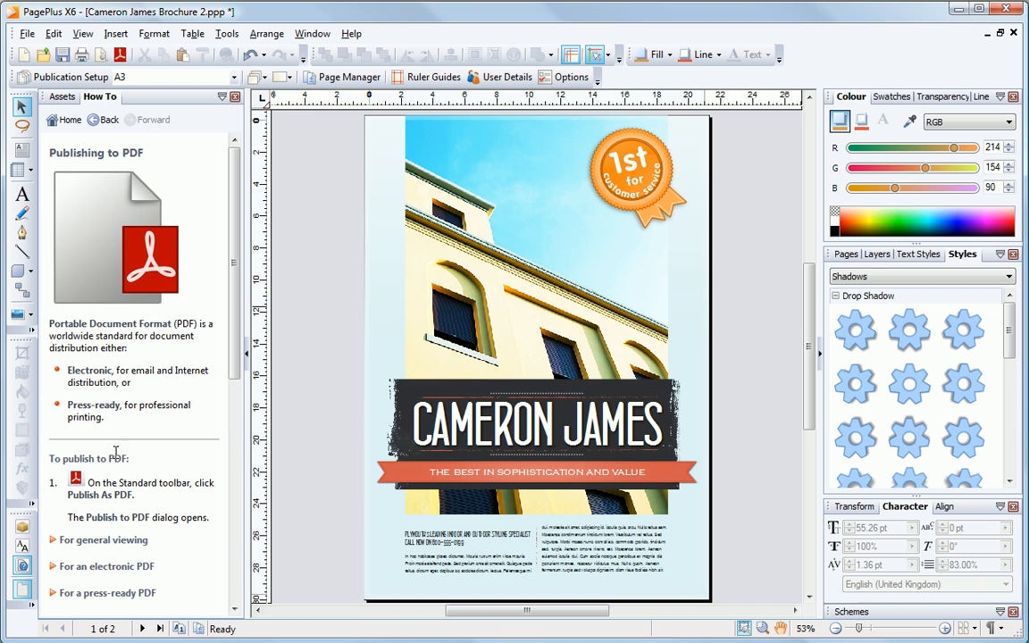
pyautogui.scroll(-3)
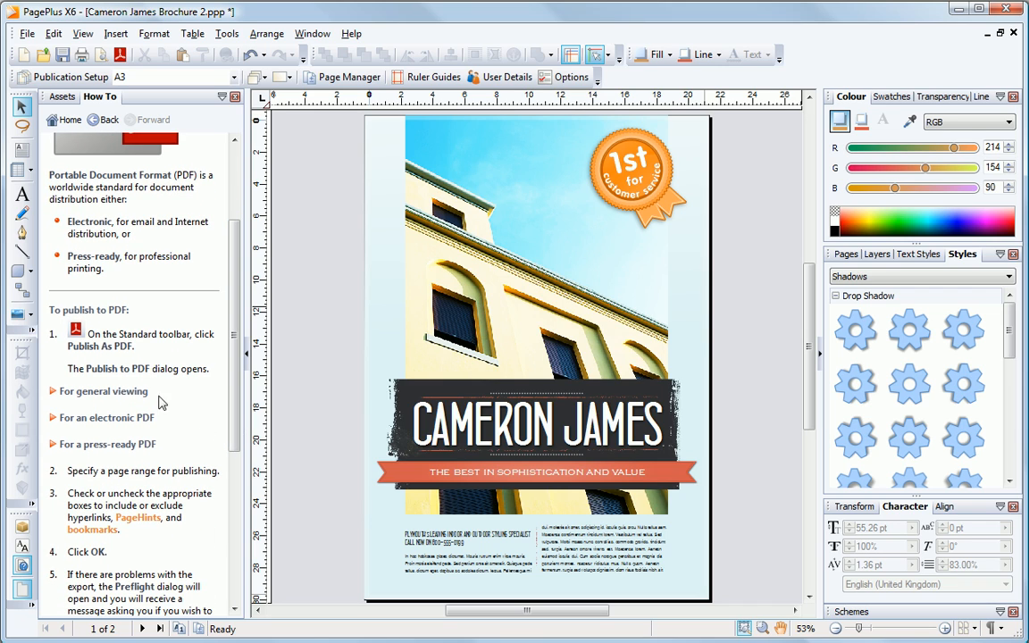
pyautogui.moveTo(138, 451)
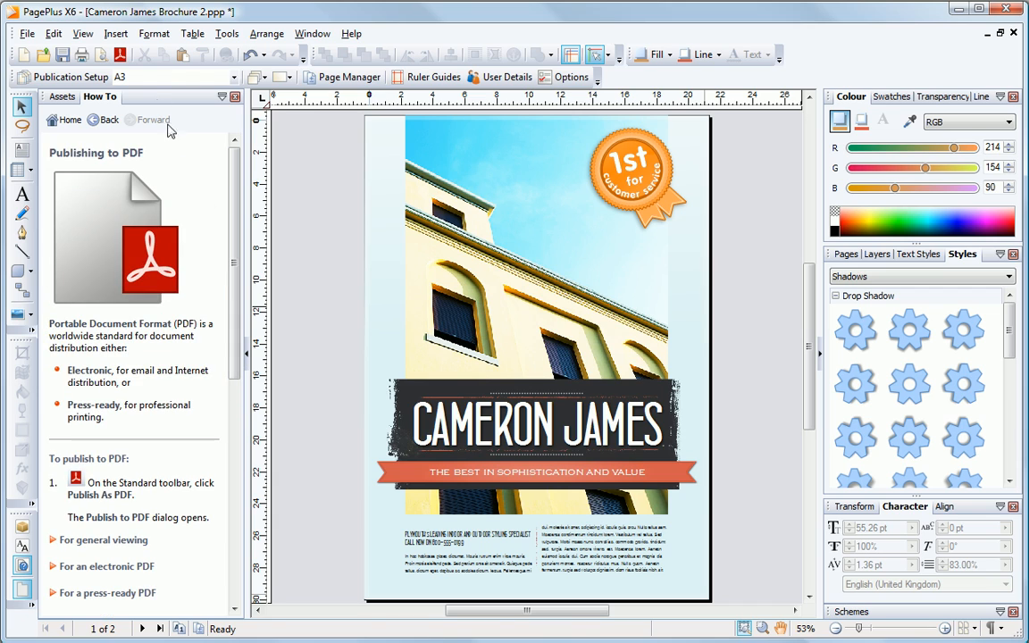
# - Start Publish As PDF and choose the Web - Normal publish profile
pyautogui.click(121, 55)
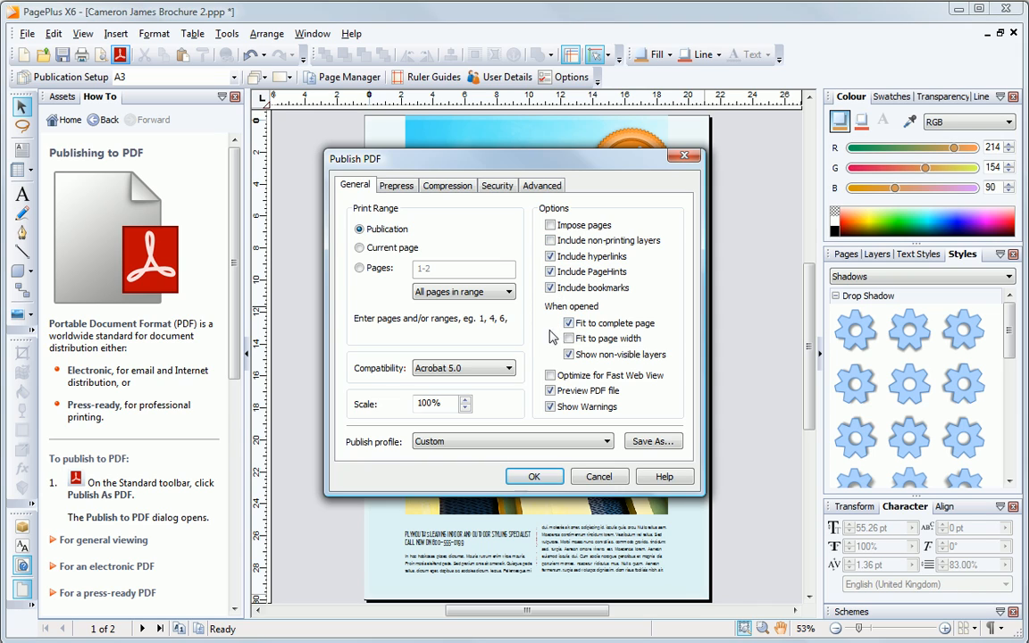
pyautogui.click(606, 441)
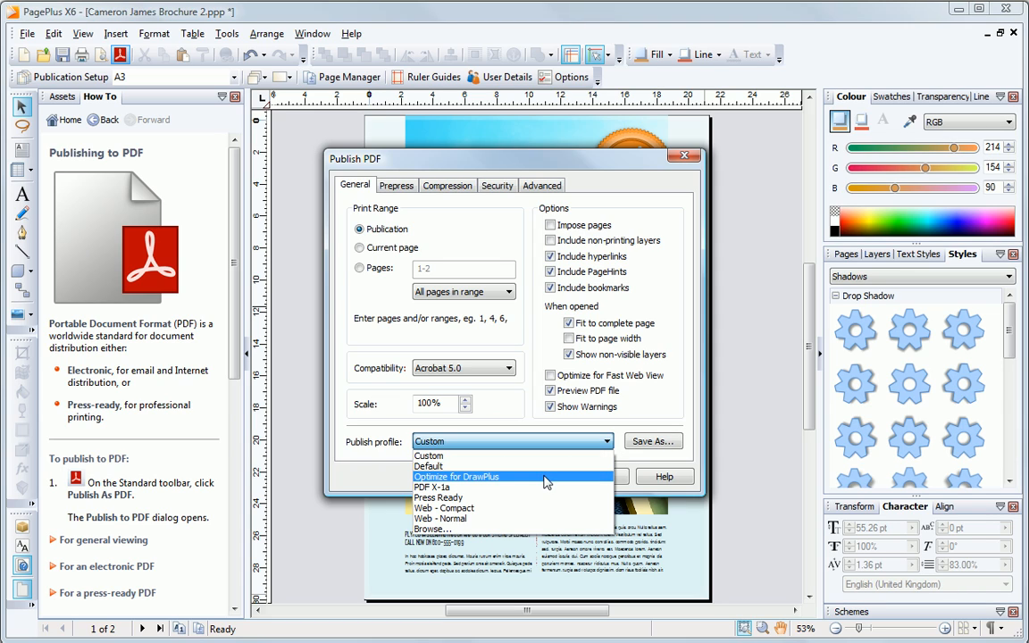
pyautogui.moveTo(539, 498)
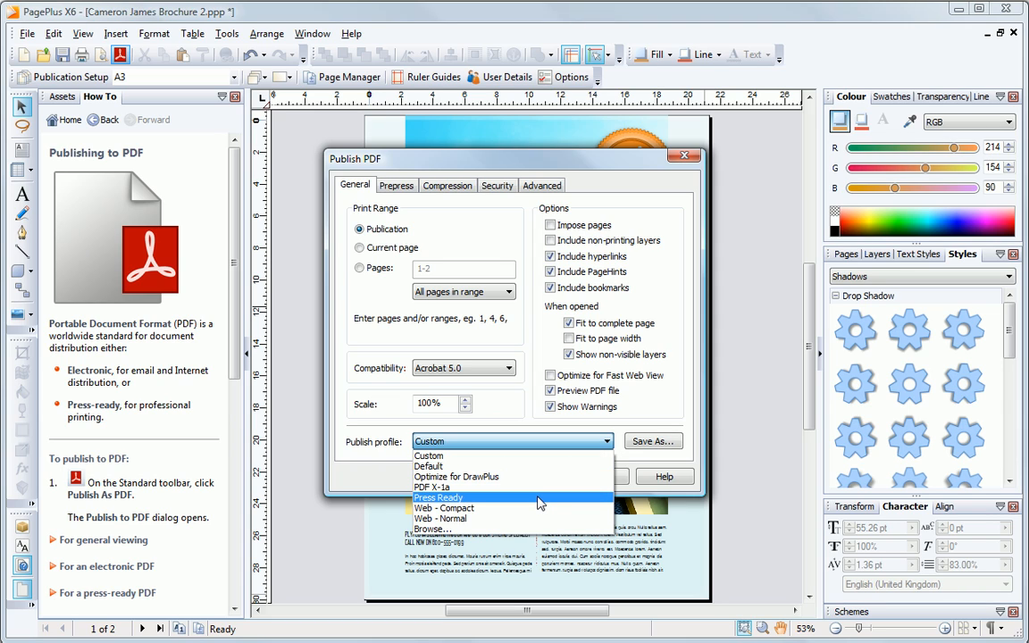
pyautogui.moveTo(531, 519)
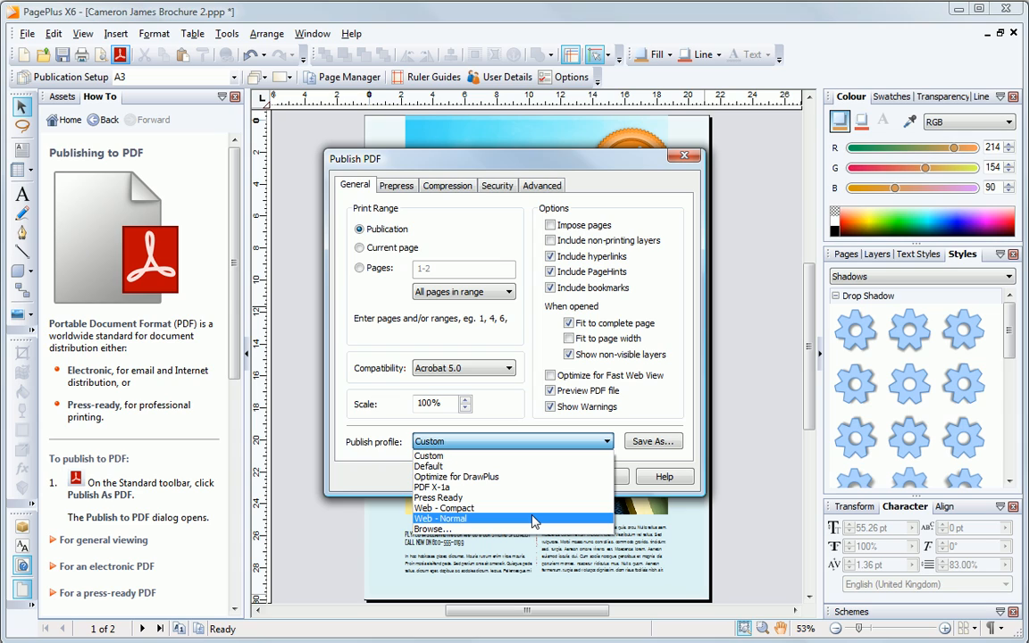
pyautogui.click(440, 519)
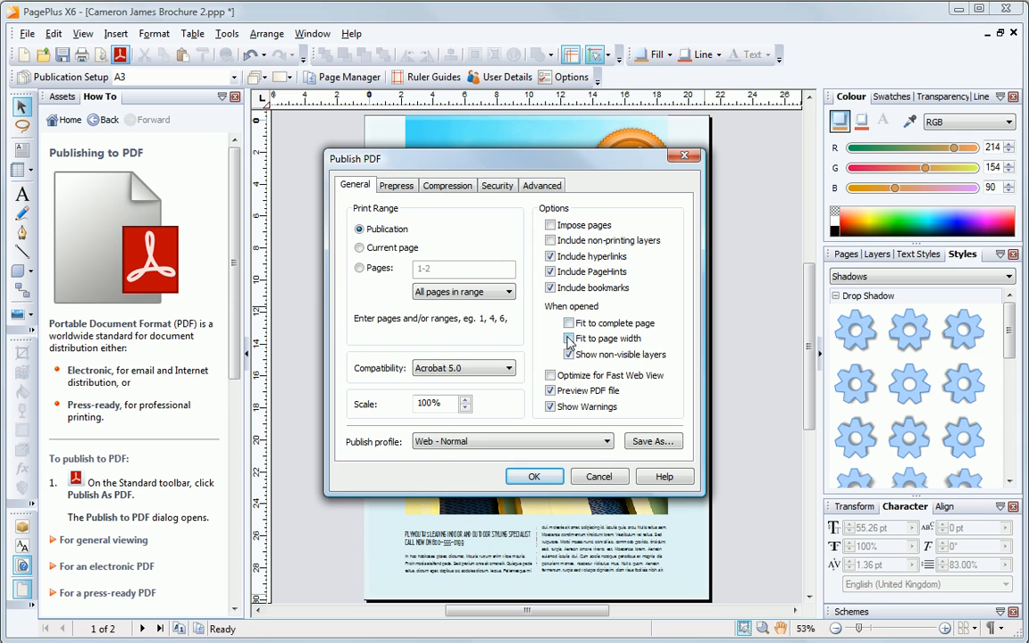
# - Set the PDF to open fitted to page width, keeping colour image quality at Average
pyautogui.click(569, 338)
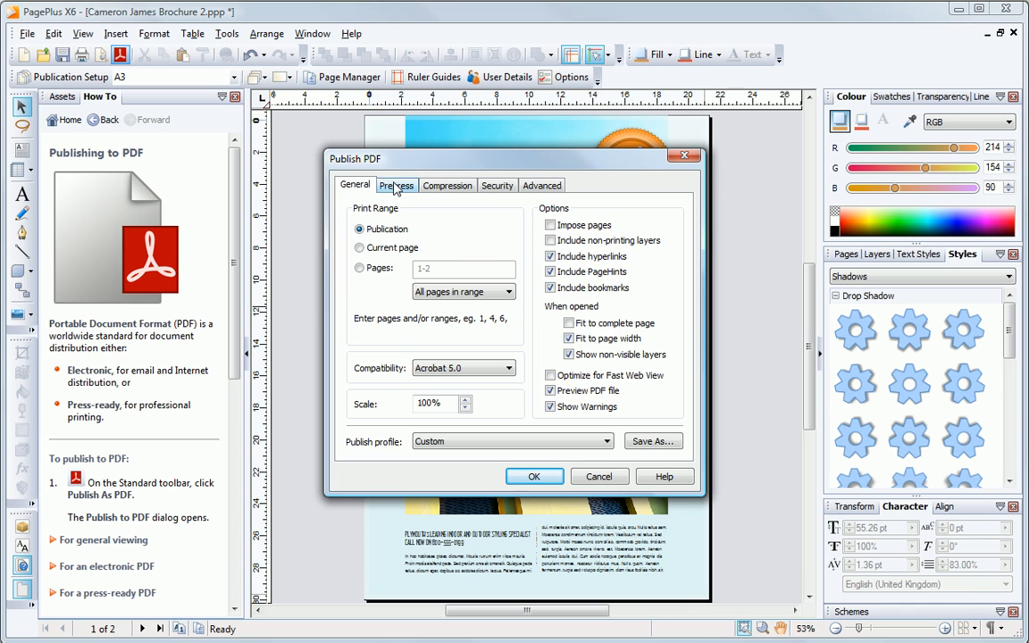
pyautogui.click(395, 185)
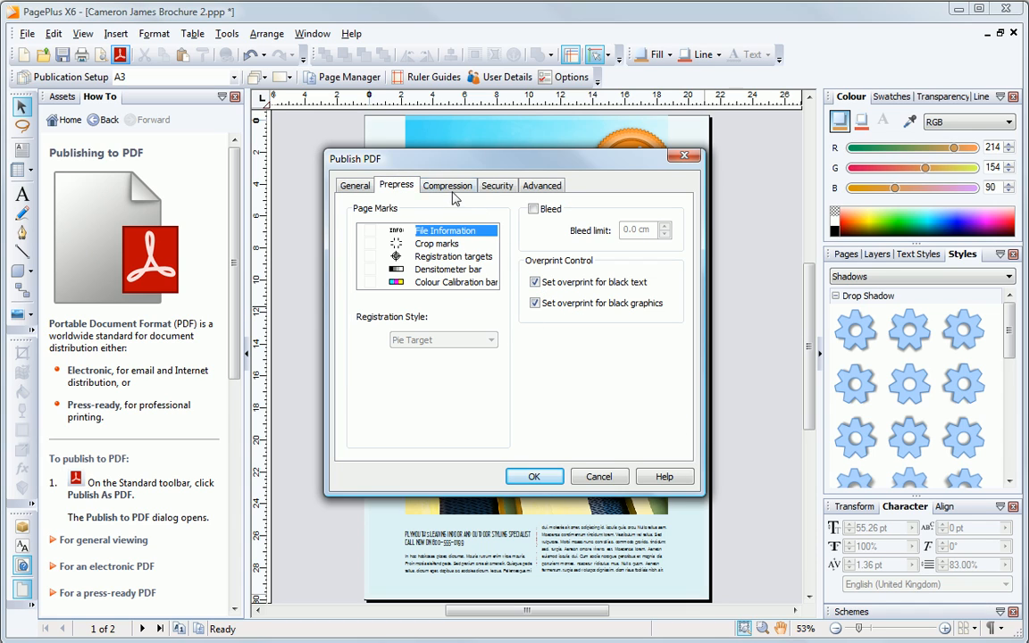
pyautogui.click(446, 185)
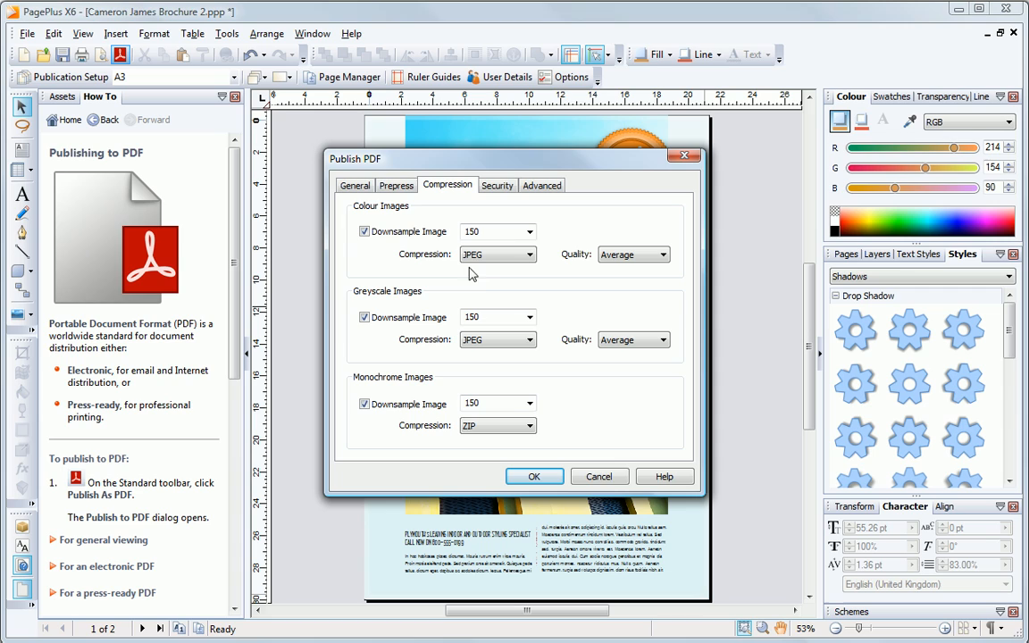
pyautogui.moveTo(489, 281)
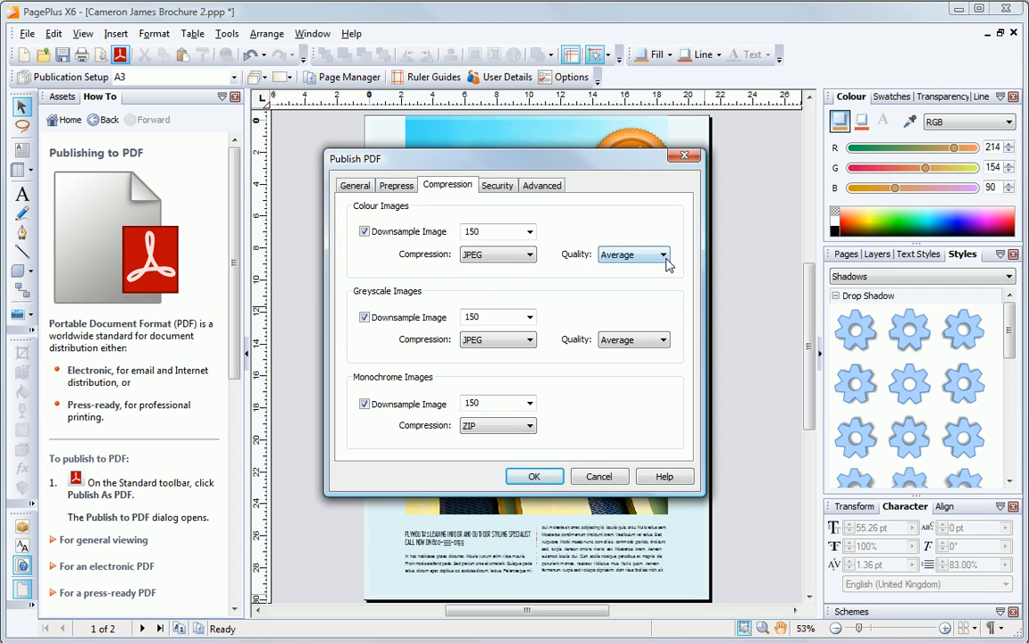
pyautogui.click(664, 254)
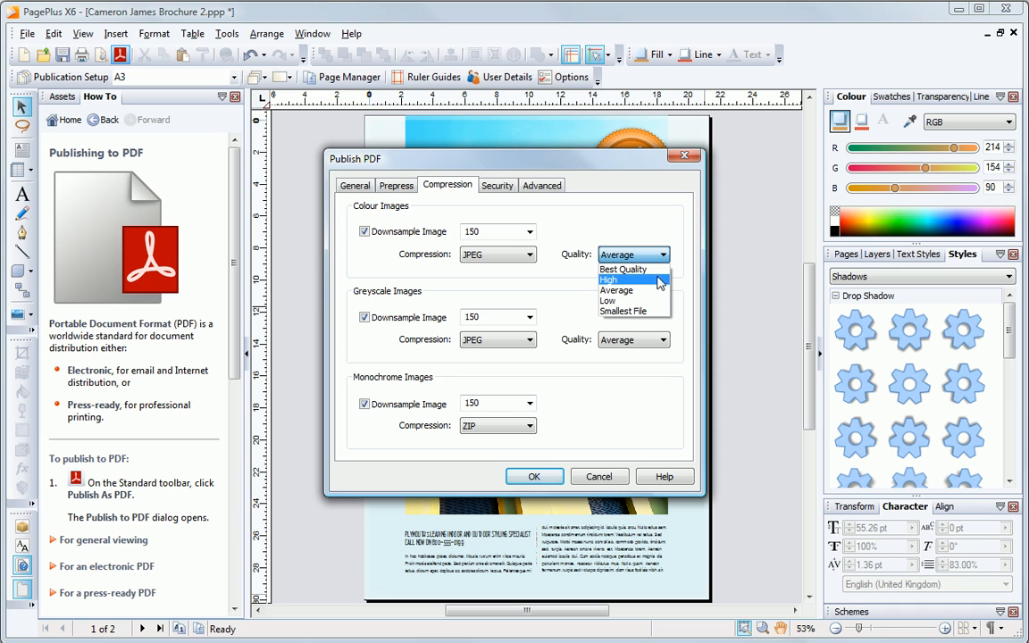
pyautogui.click(632, 255)
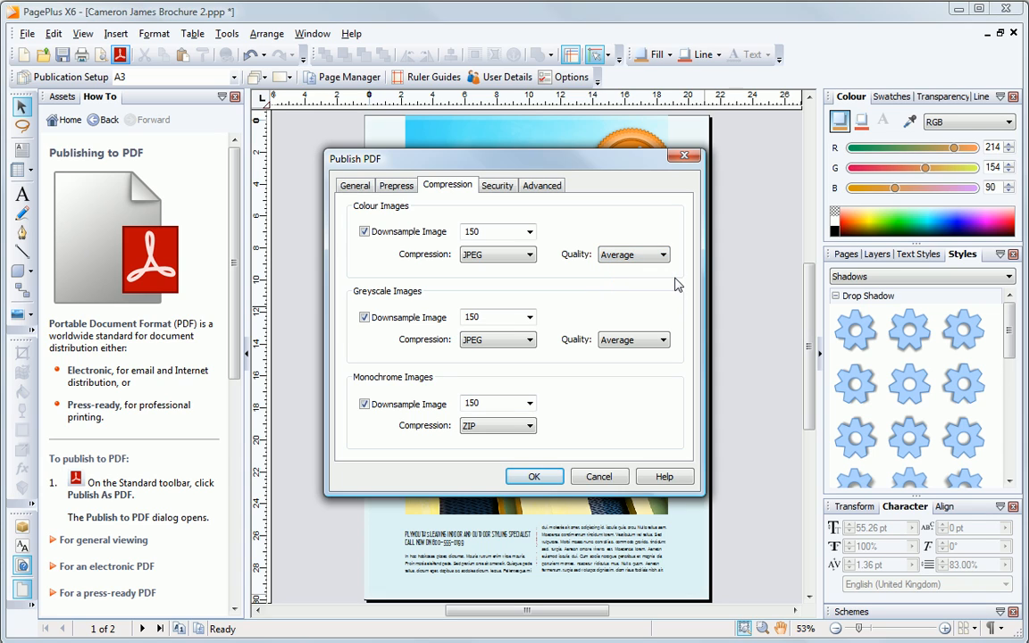
# - Review security settings and tick Exclude common fonts on the Advanced tab
pyautogui.click(497, 185)
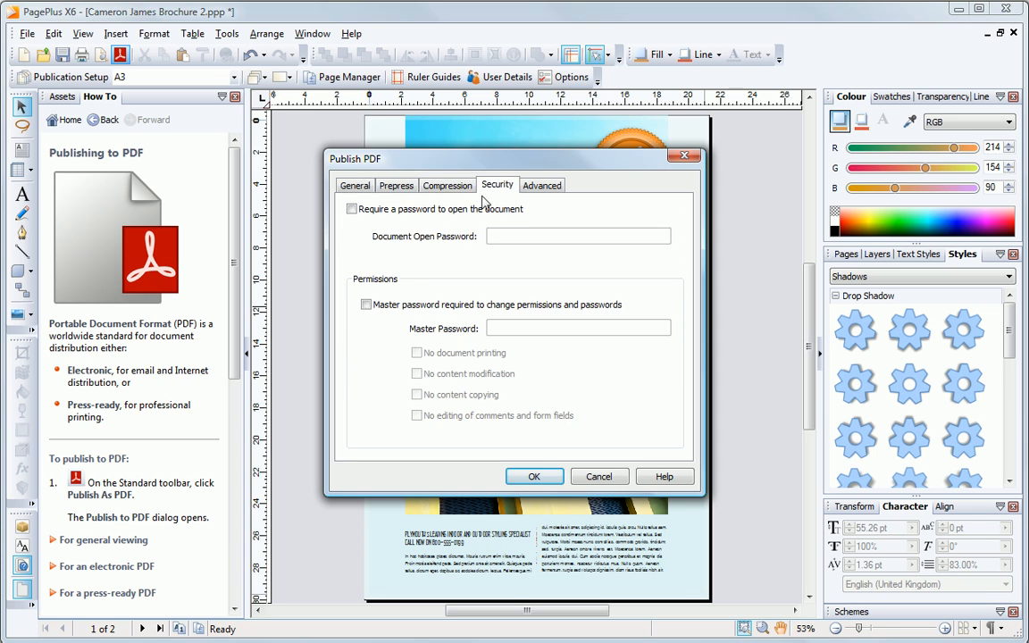
pyautogui.click(541, 185)
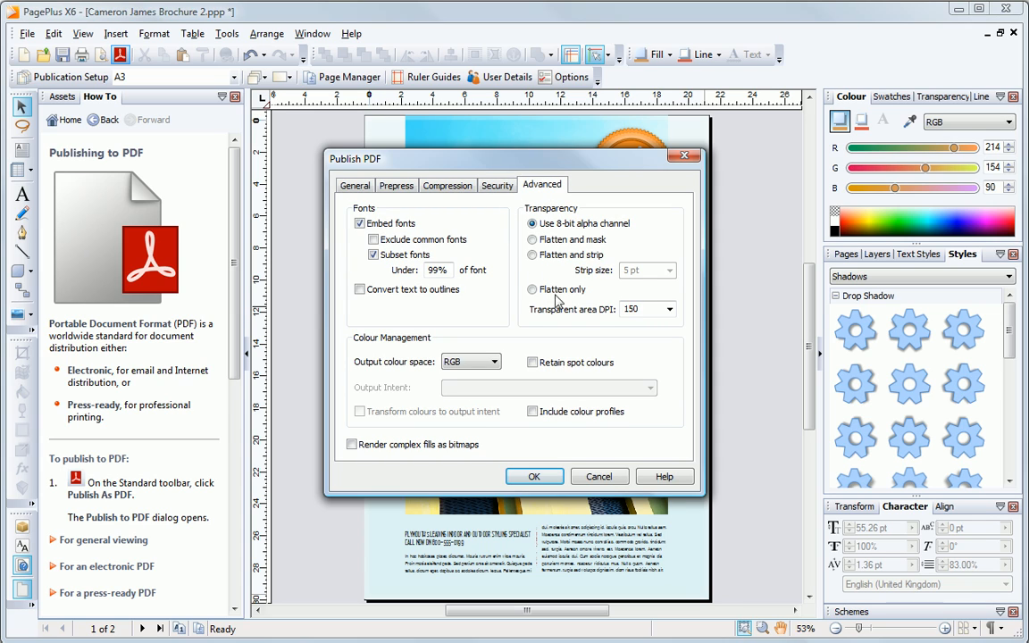
pyautogui.moveTo(615, 330)
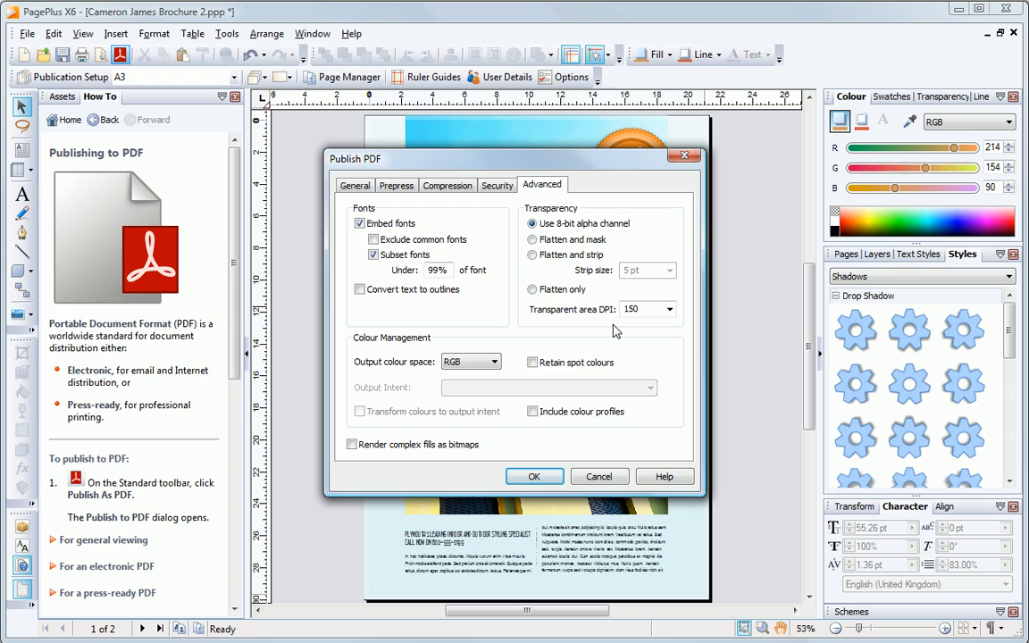
pyautogui.moveTo(426, 373)
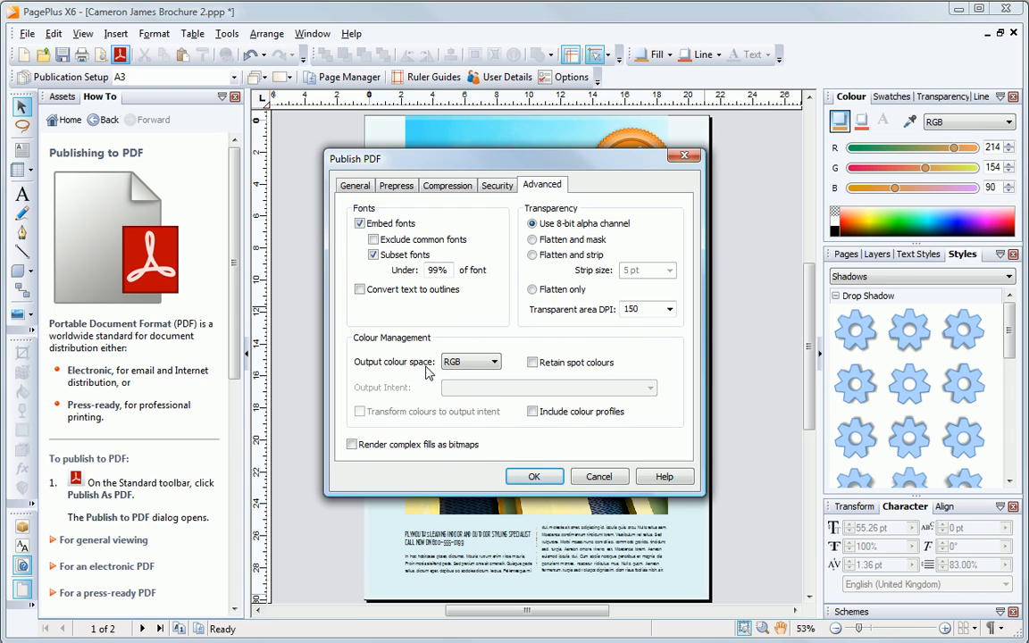
pyautogui.moveTo(500, 357)
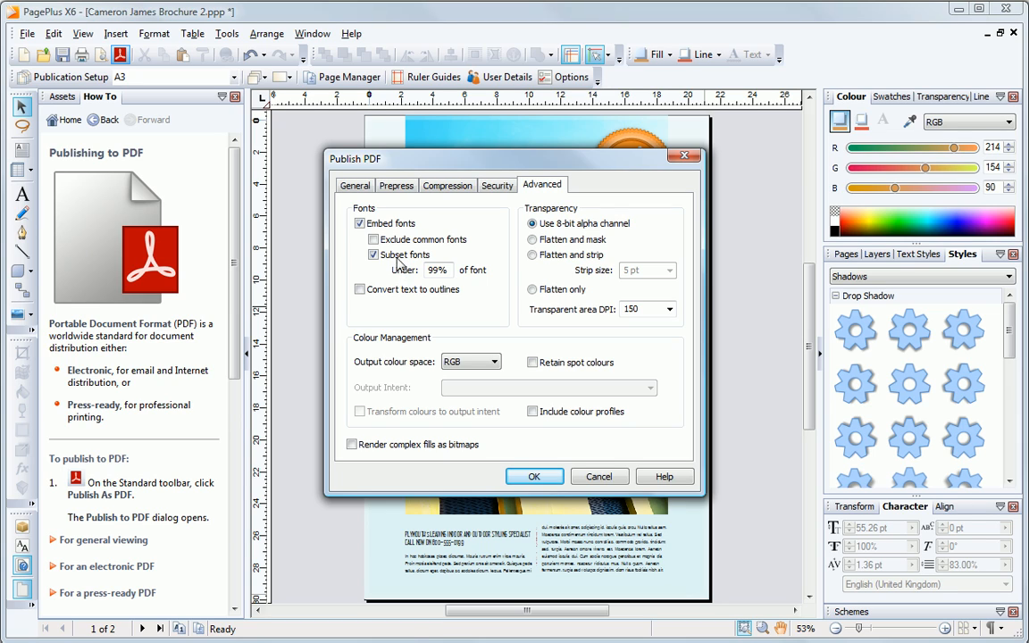
pyautogui.click(373, 239)
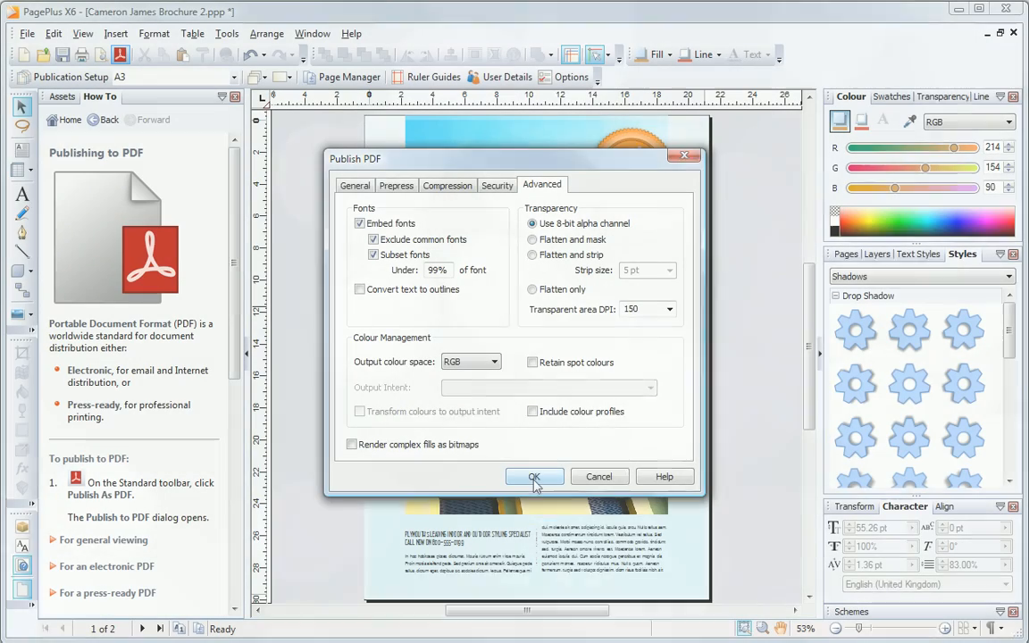
# - Confirm the Web - Normal PDF, then pick the PDF X-1a publish profile
pyautogui.click(354, 184)
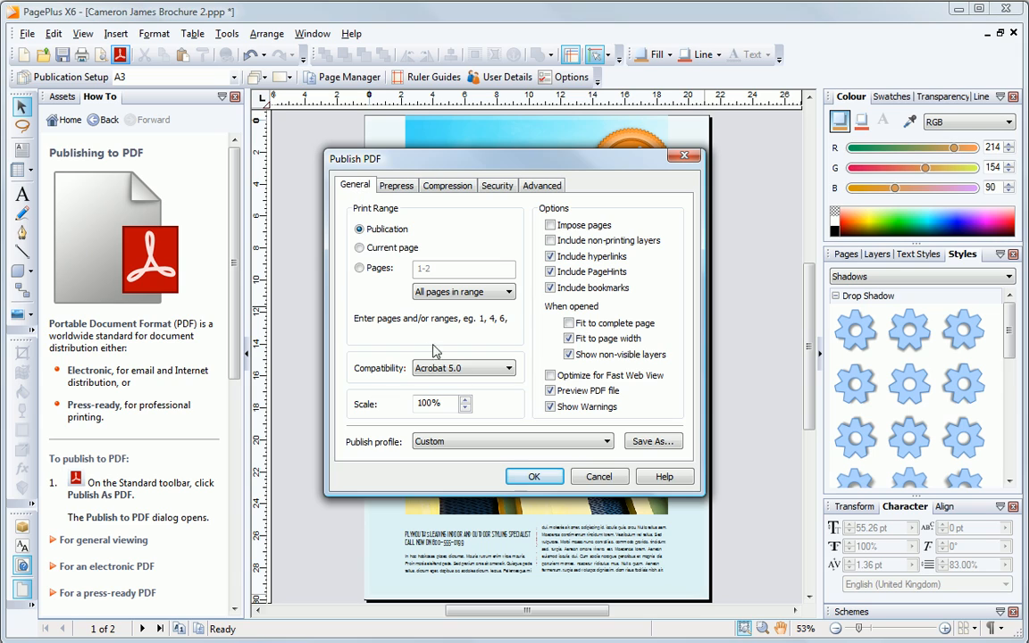
pyautogui.click(605, 440)
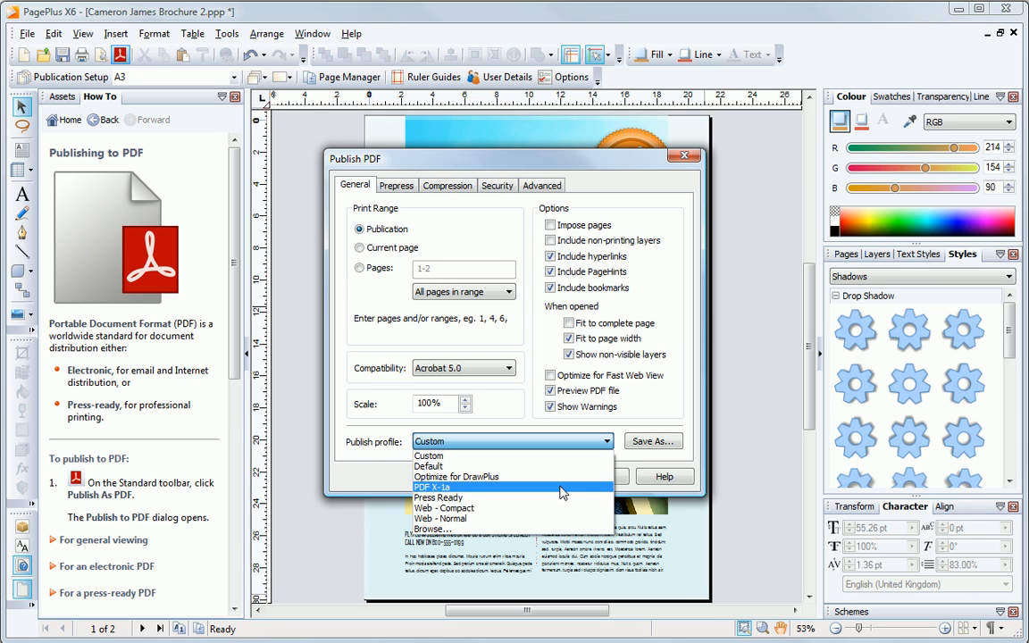
pyautogui.click(438, 487)
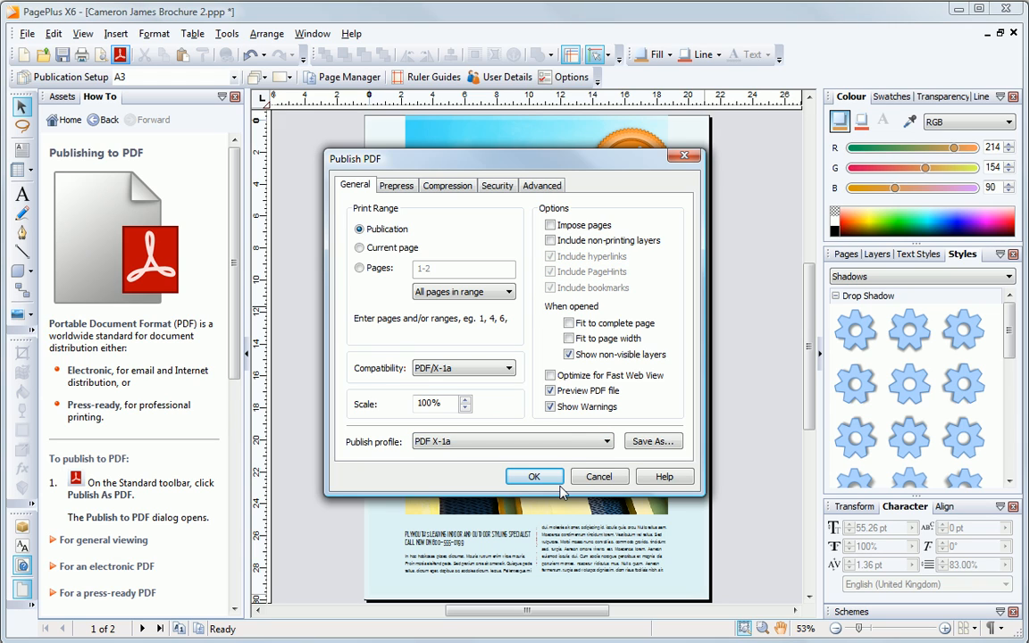
# - Review the PDF X-1a profile's Prepress, Compression and Security tabs
pyautogui.click(397, 185)
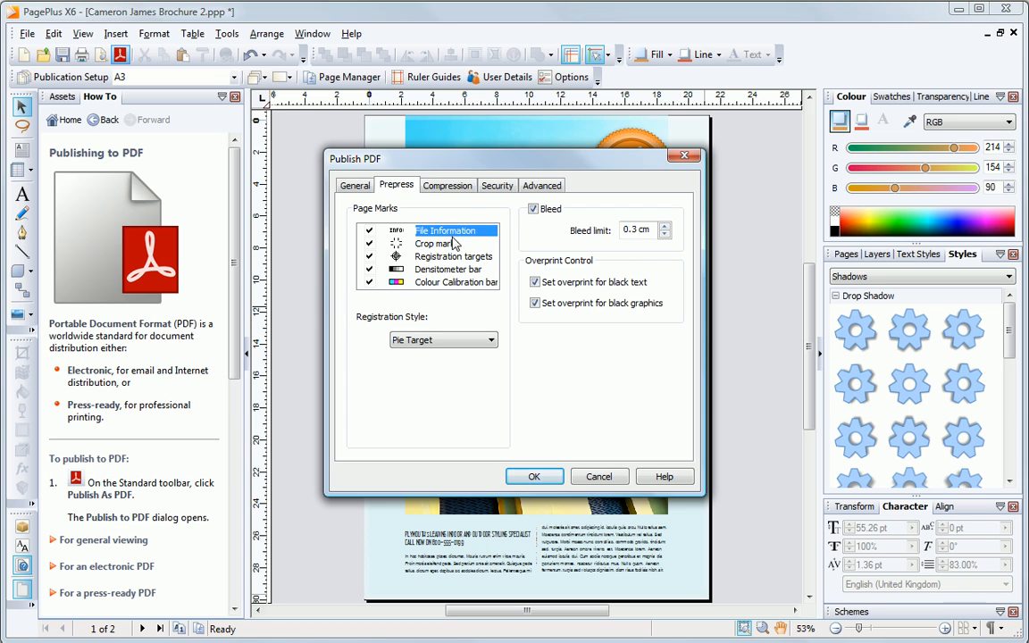
pyautogui.moveTo(458, 275)
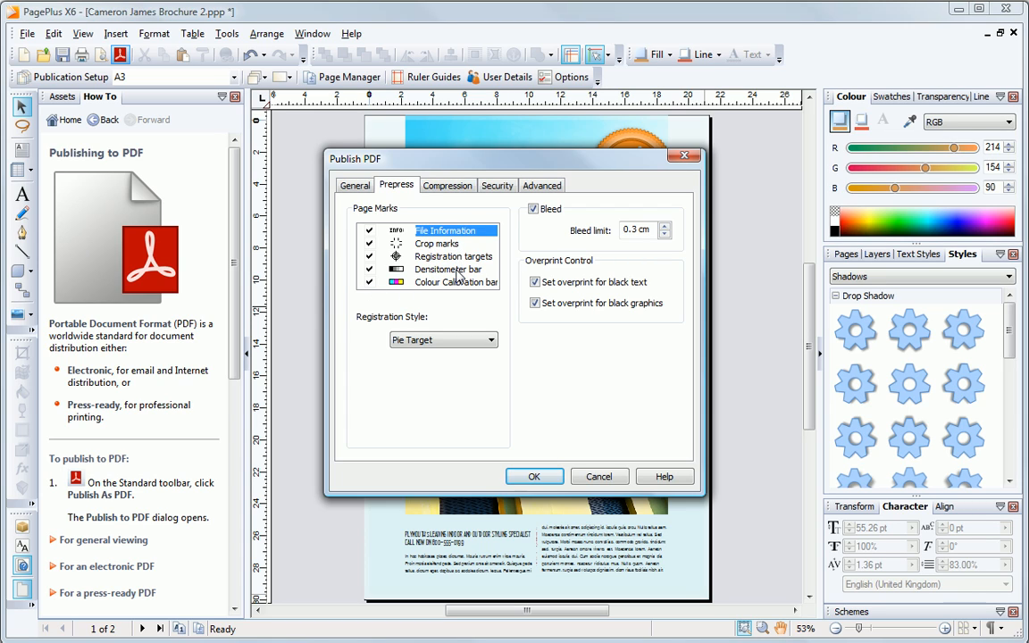
pyautogui.moveTo(463, 307)
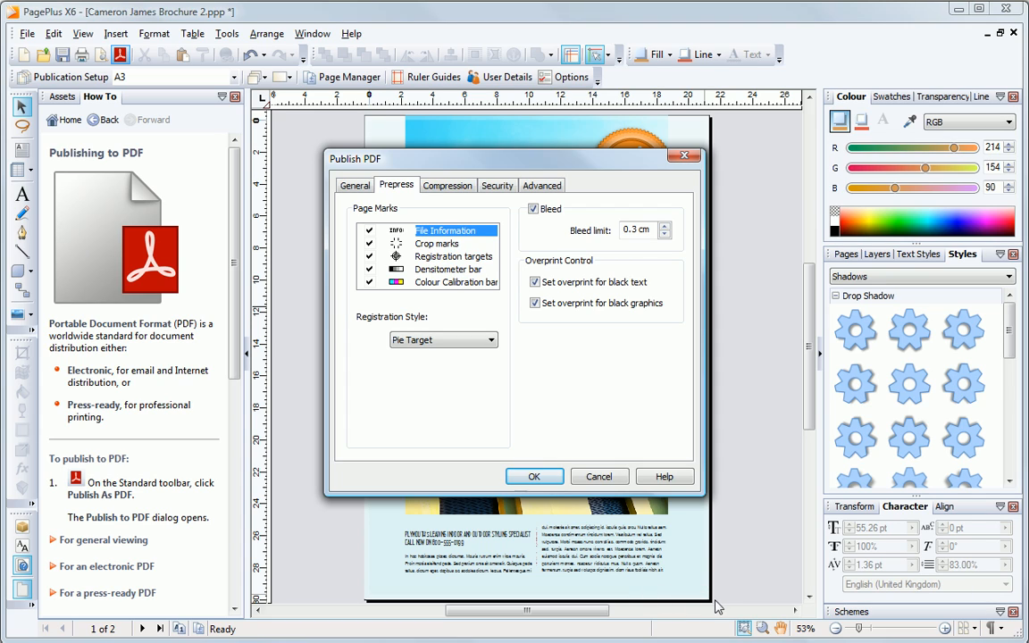
pyautogui.moveTo(715, 539)
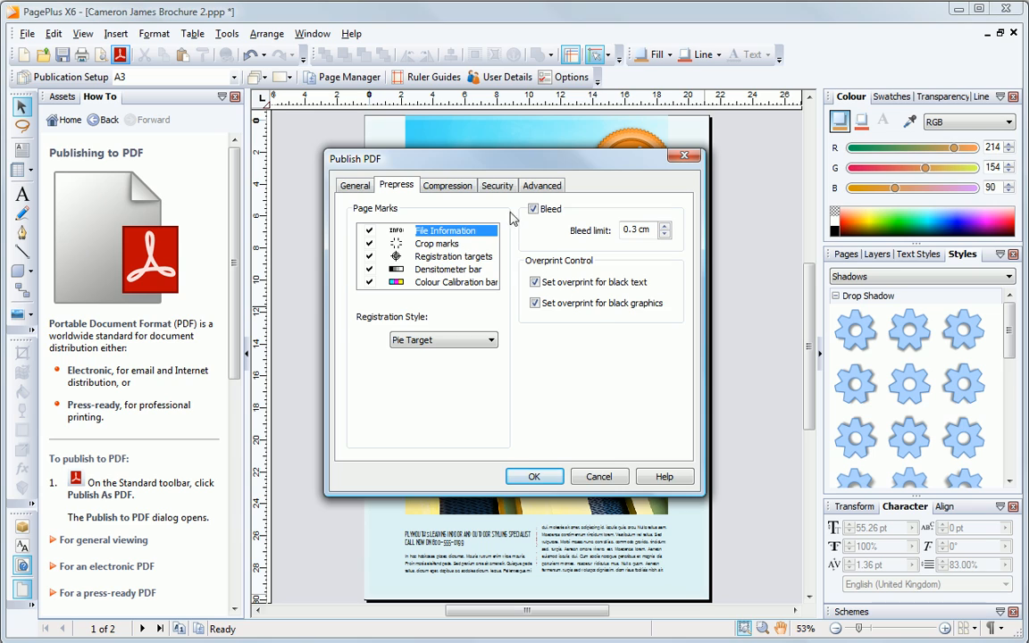
pyautogui.click(447, 185)
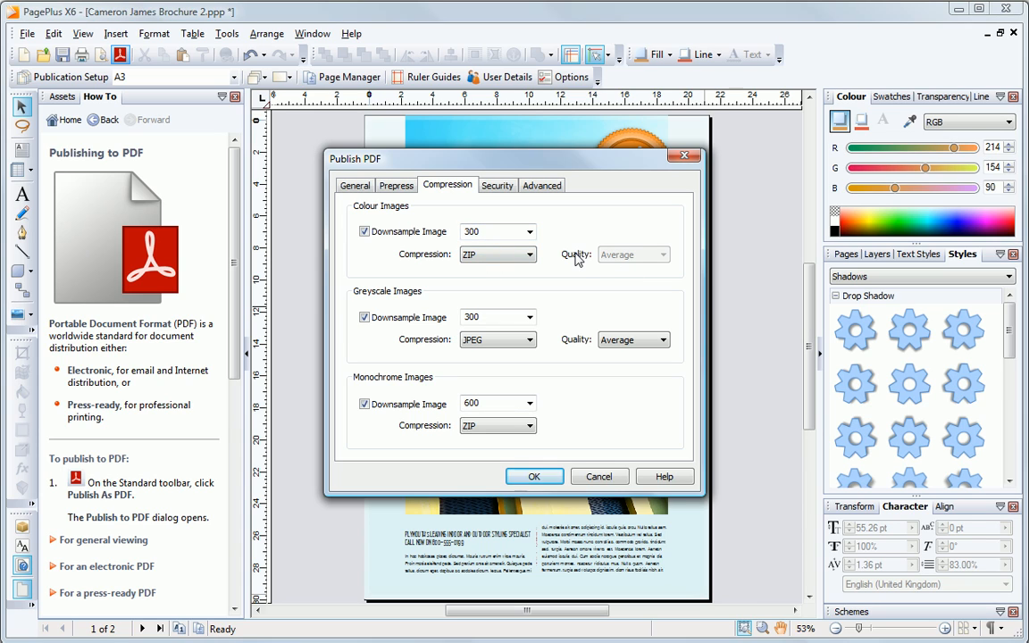
pyautogui.click(497, 184)
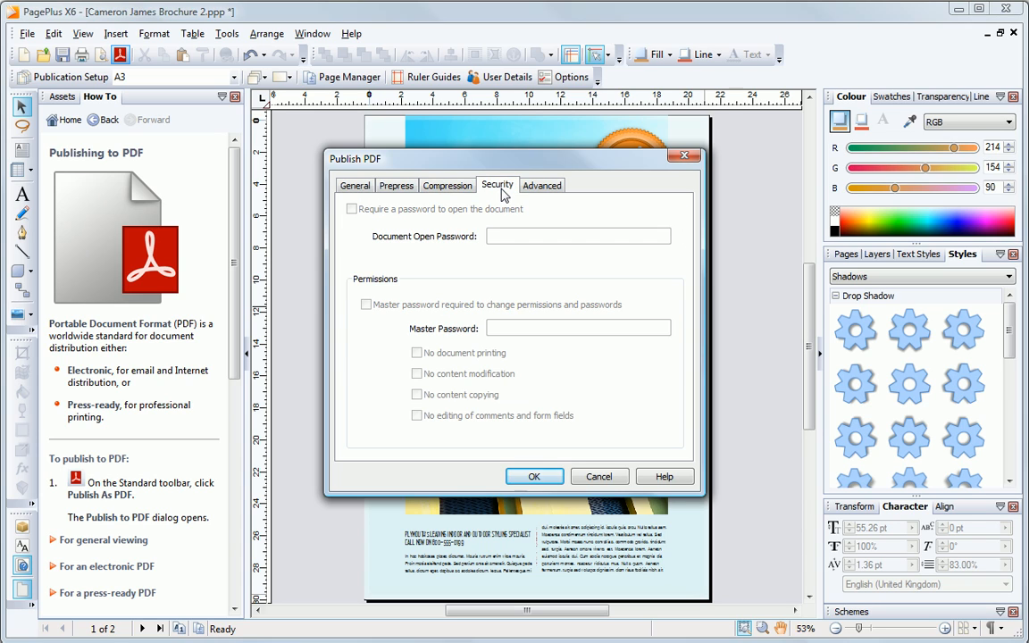
# - On the Advanced tab, choose Coated FOGRA39 (ISO 12647-2:2004) as the CMYK output intent
pyautogui.click(541, 185)
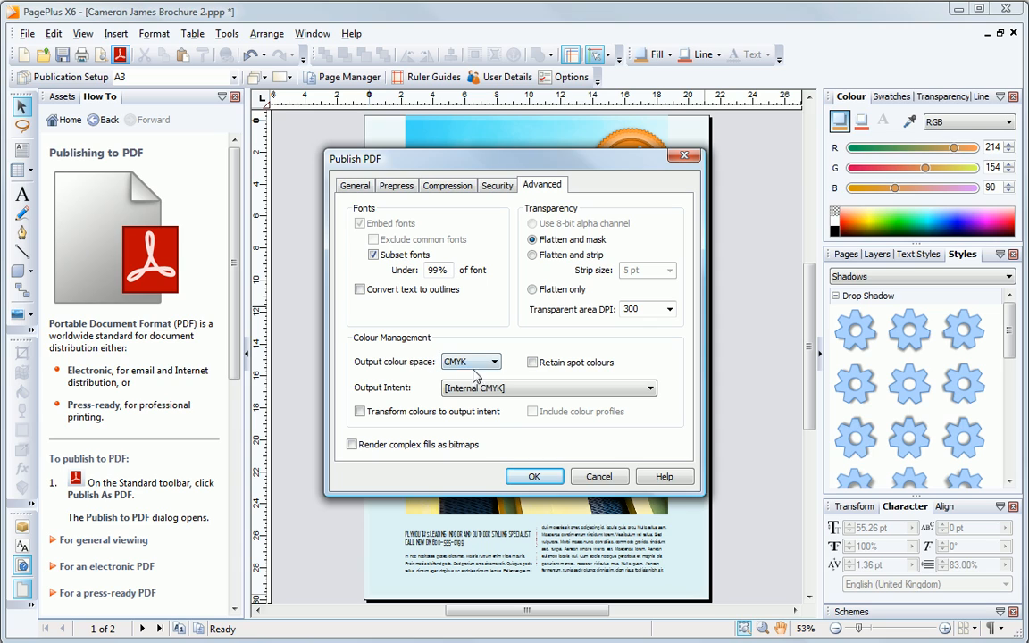
pyautogui.moveTo(487, 317)
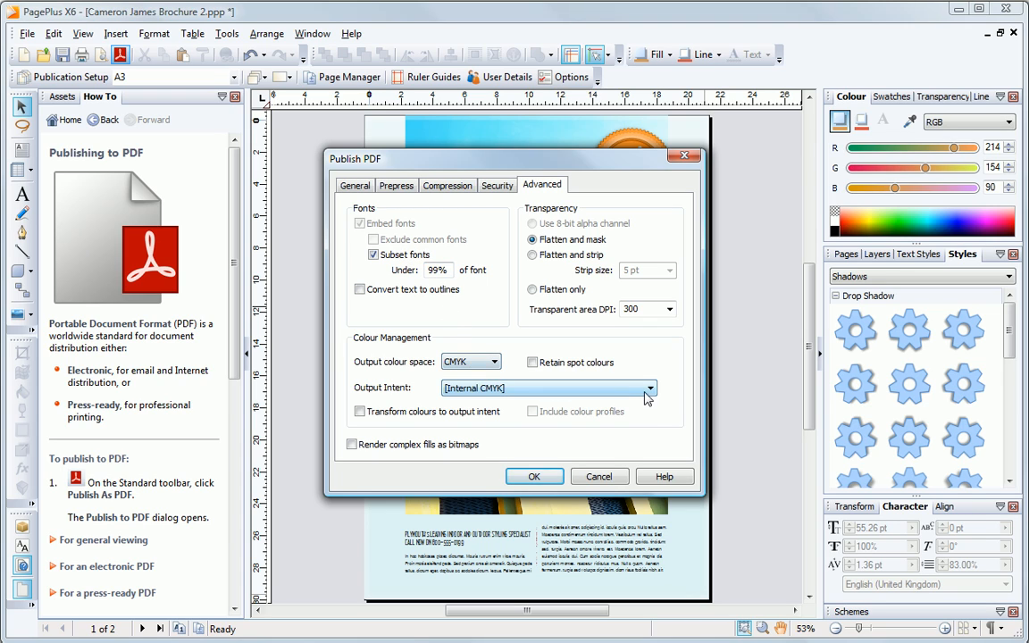
pyautogui.click(649, 387)
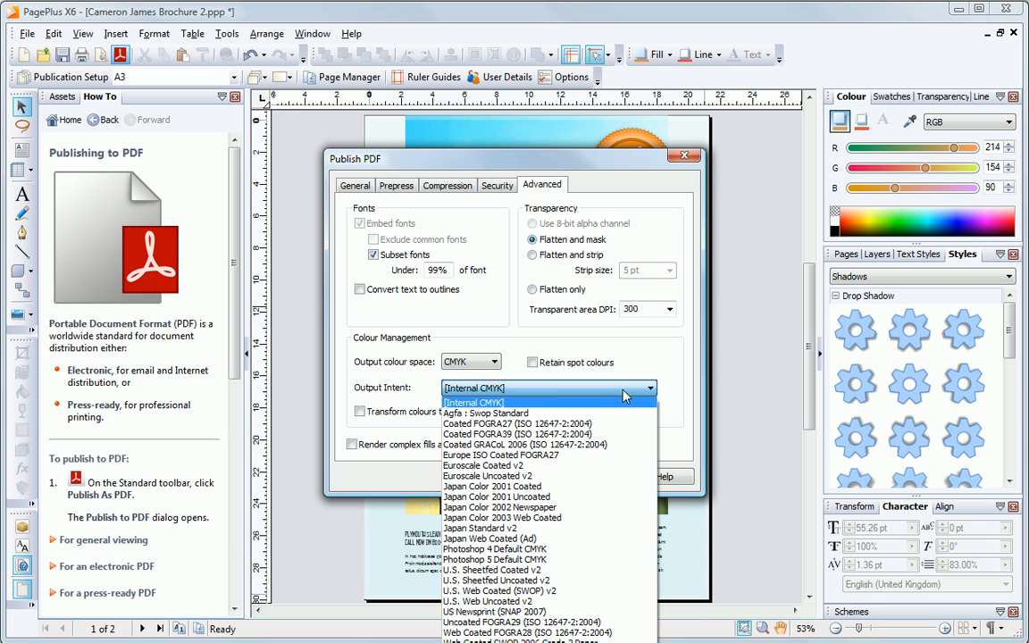
pyautogui.moveTo(563, 486)
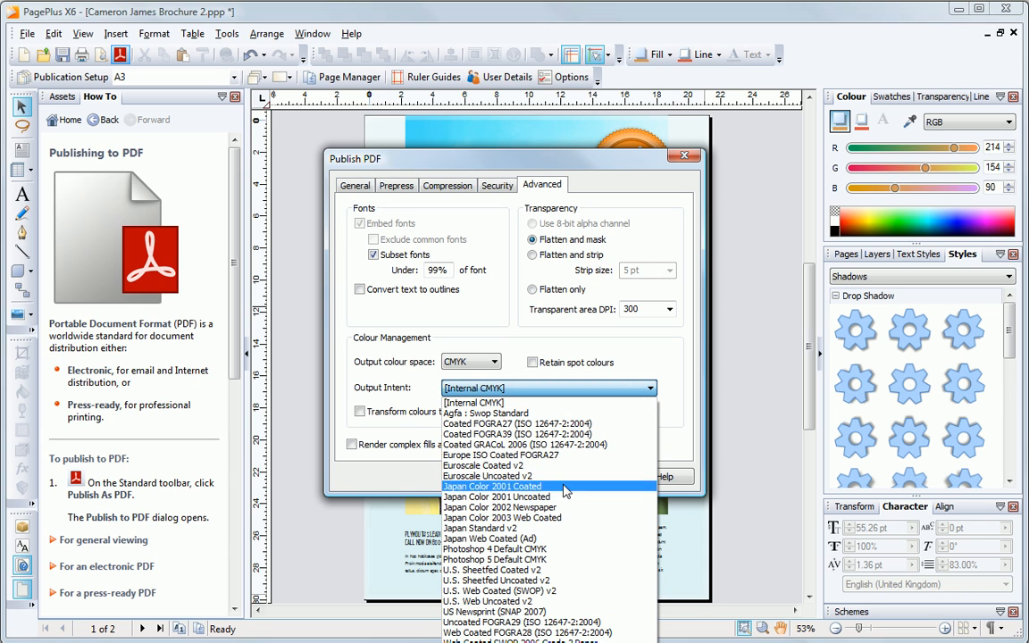
pyautogui.click(498, 434)
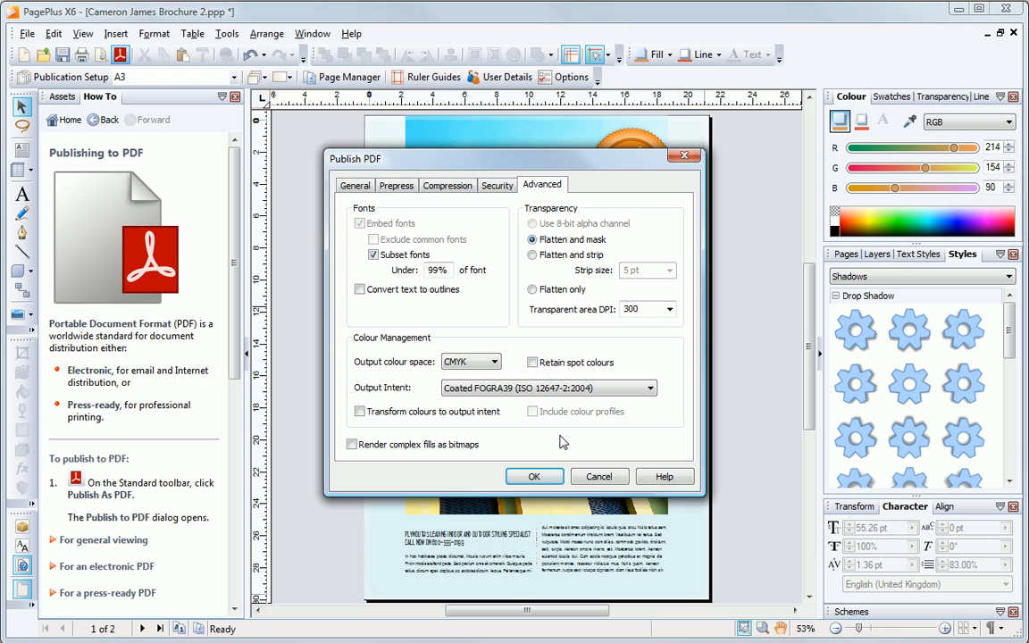